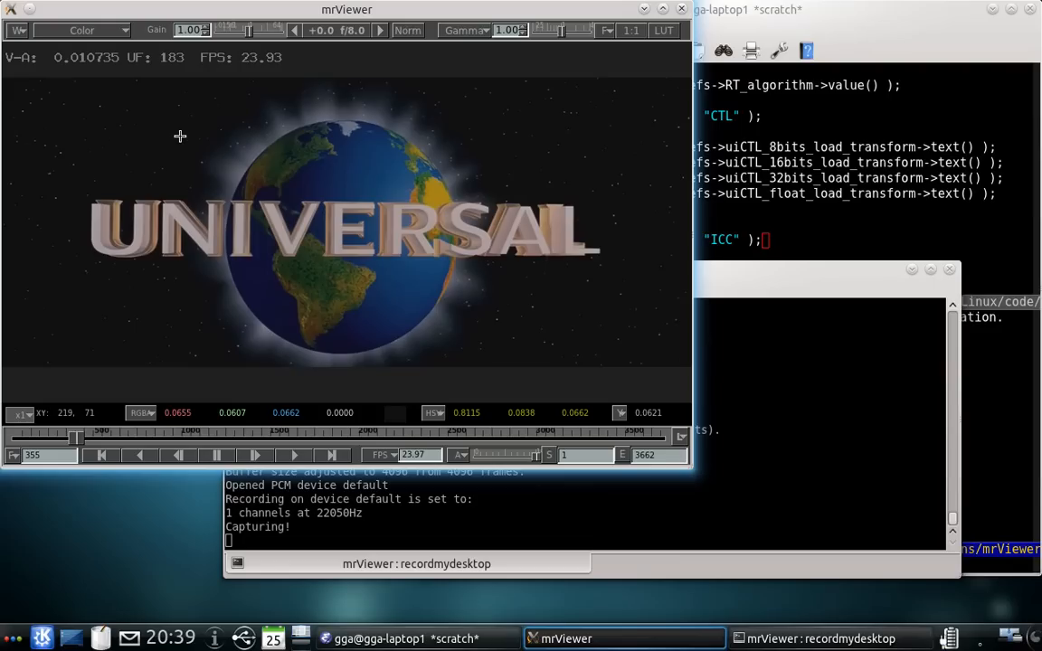
Step: Draw a selection rectangle over part of the letters and the globe's left side
{"action": "left_click_drag", "start_coordinate": [181, 136], "coordinate": [208, 190]}
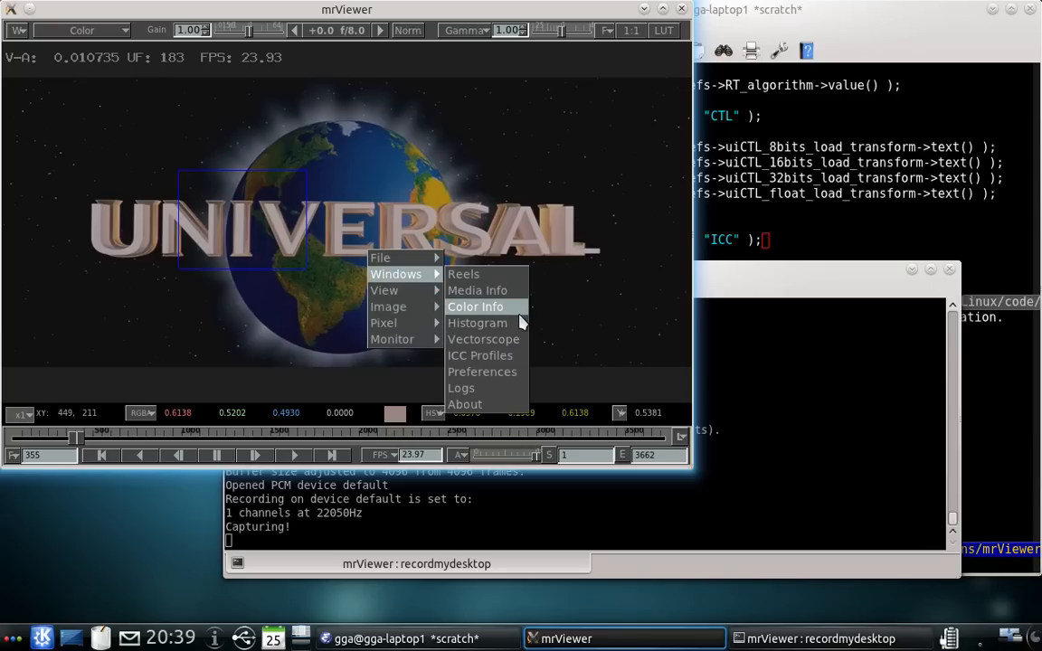
Step: Open the Color Info window showing max, min, range and mean RGB/HSV values
{"action": "left_click", "coordinate": [475, 306]}
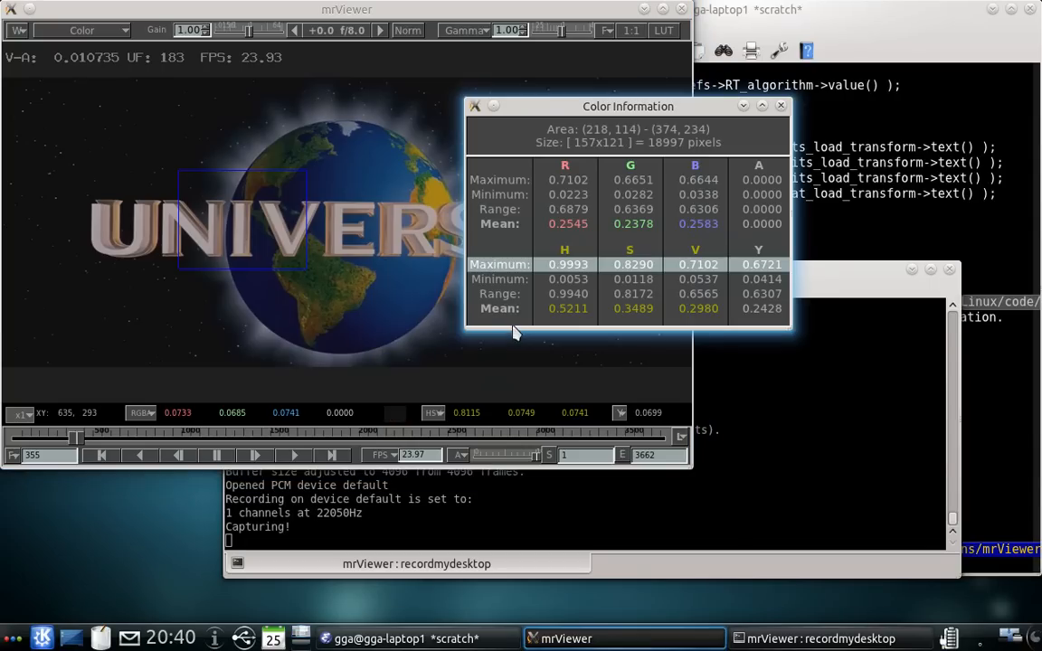
{"action": "mouse_move", "coordinate": [506, 331]}
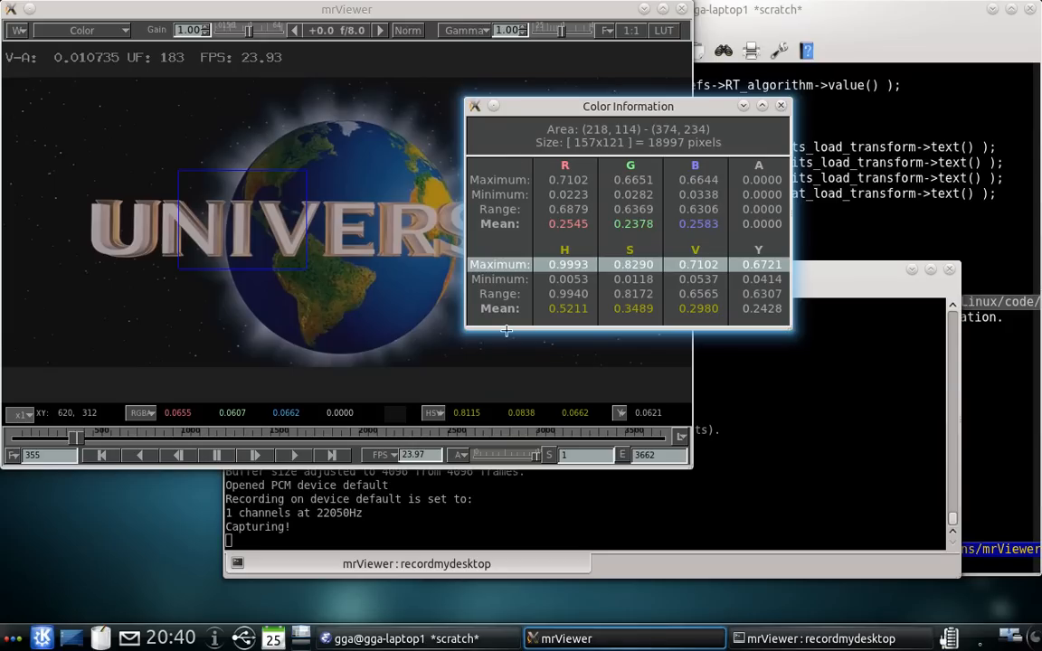
{"action": "mouse_move", "coordinate": [511, 331]}
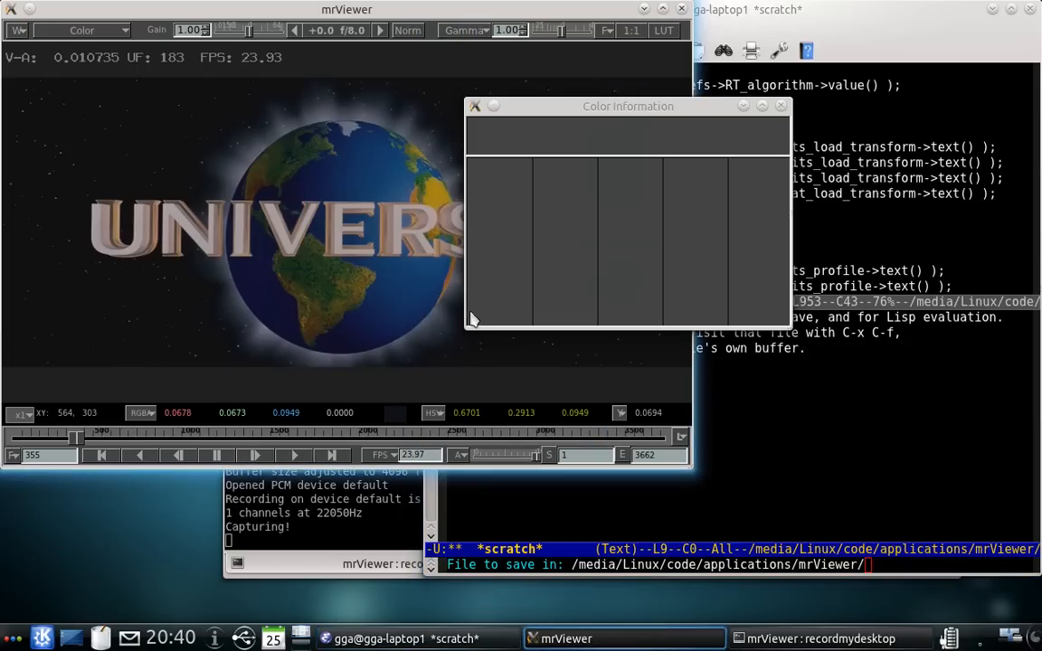
Step: Select a new area covering the globe and open its Histogram window
{"action": "left_click_drag", "start_coordinate": [245, 158], "coordinate": [375, 303]}
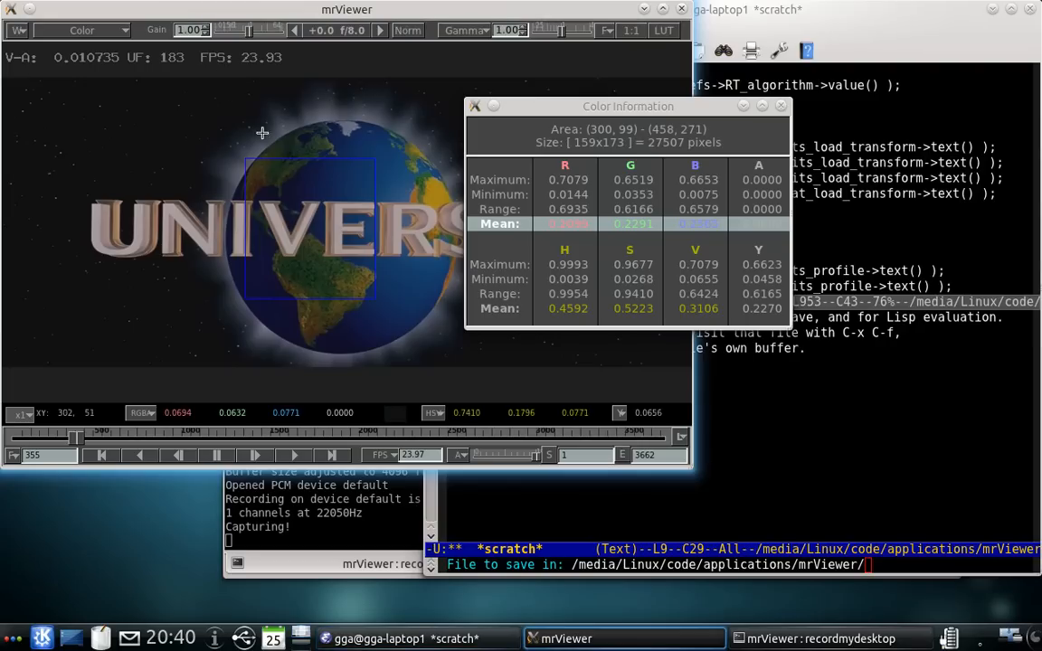
{"action": "mouse_move", "coordinate": [352, 241]}
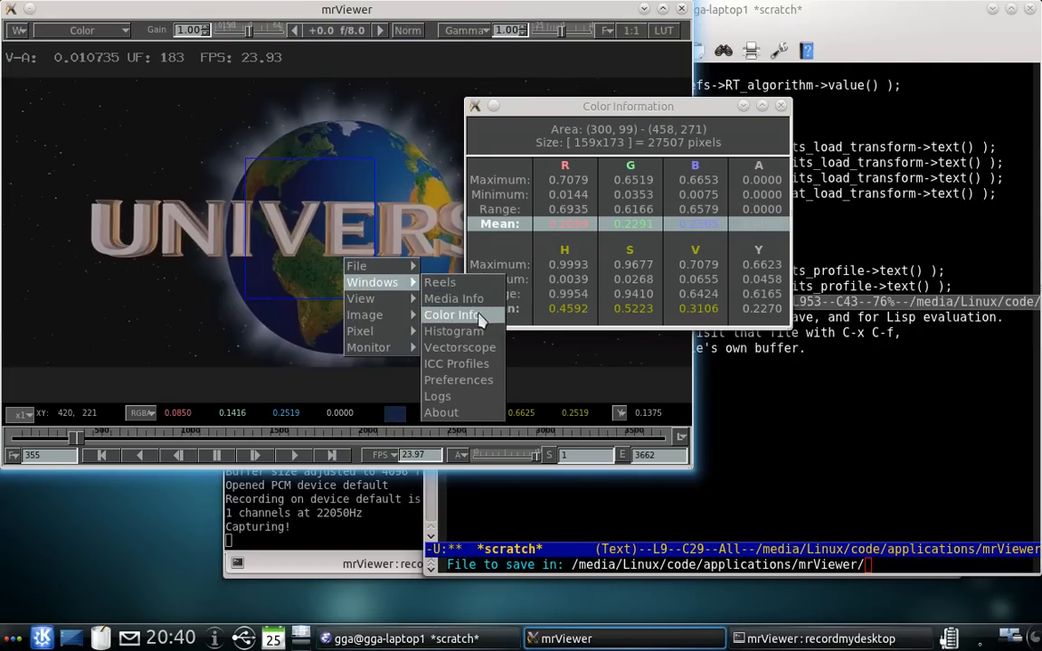
{"action": "left_click", "coordinate": [453, 330]}
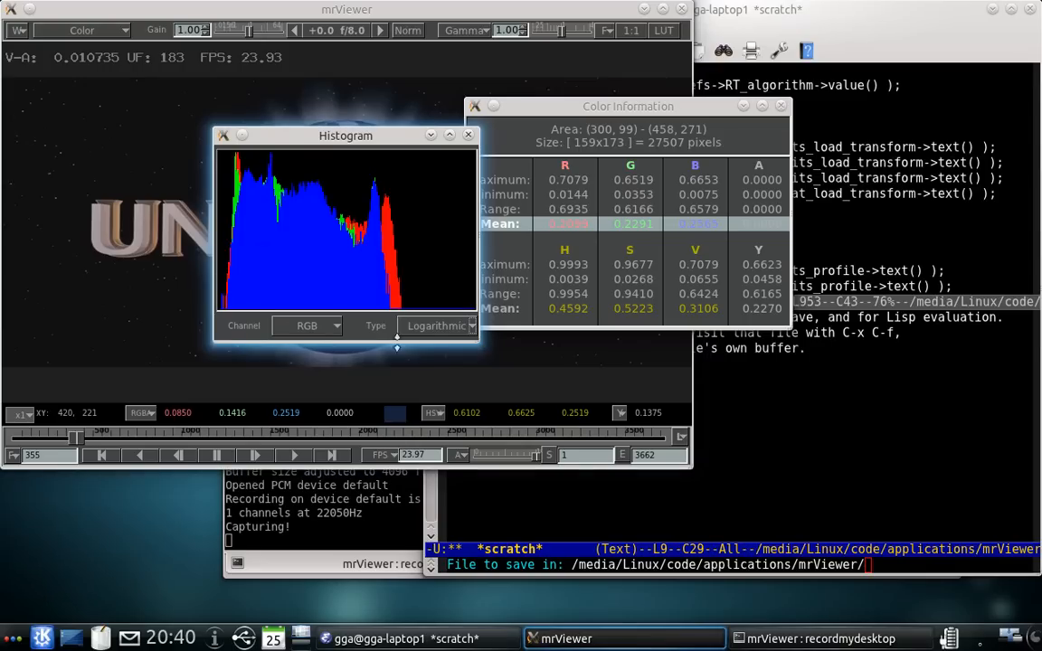
{"action": "left_click", "coordinate": [408, 403]}
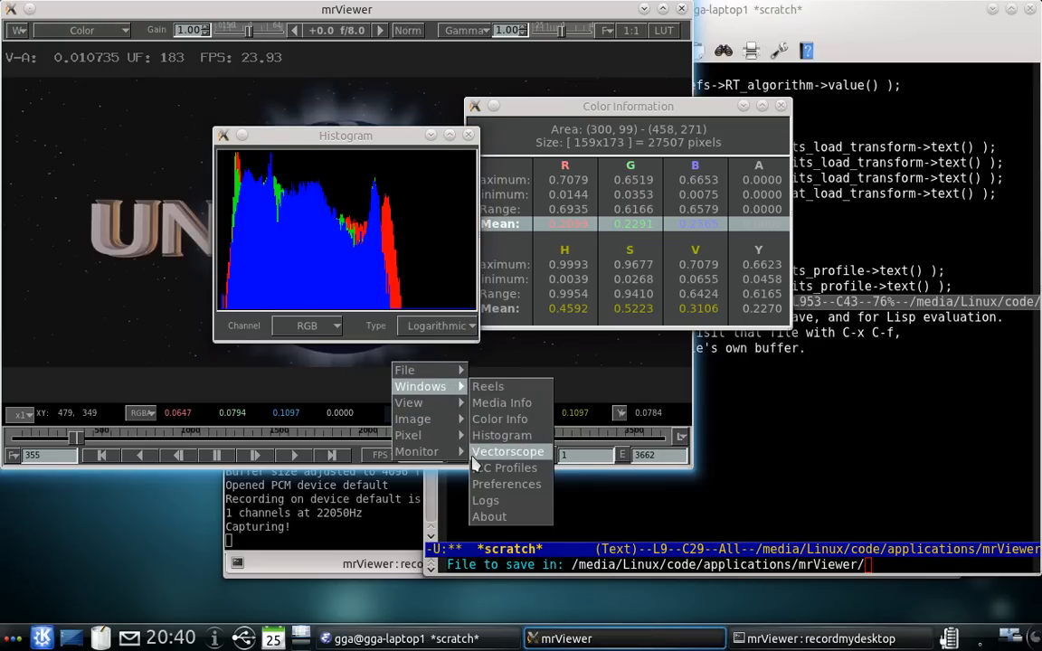
Step: Open the Vectorscope and move the Histogram window to the lower left
{"action": "left_click", "coordinate": [508, 451]}
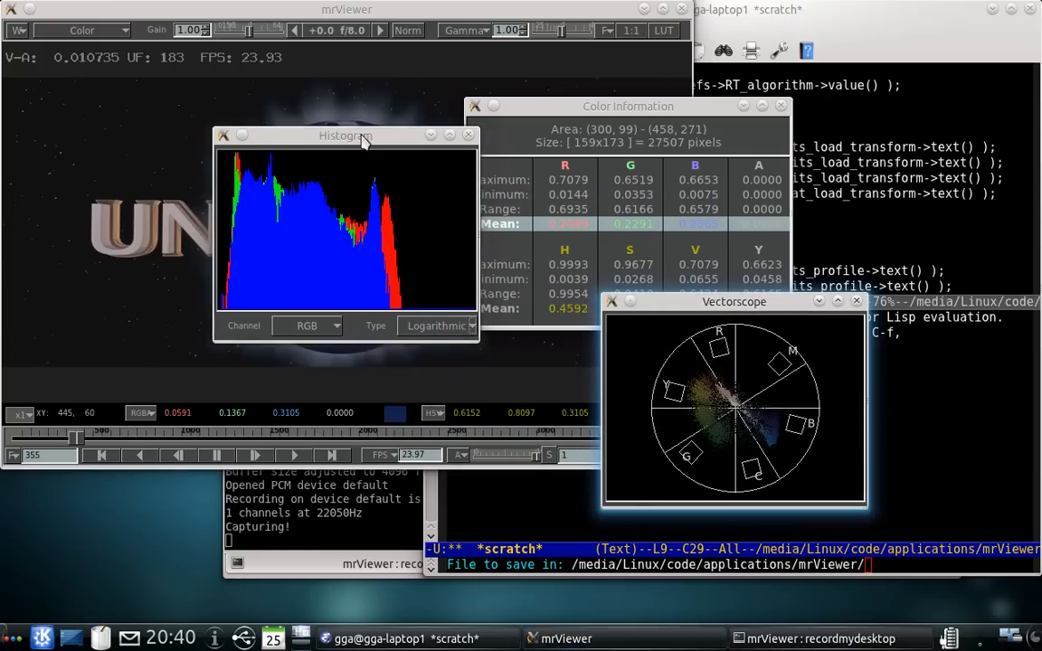
{"action": "left_click_drag", "start_coordinate": [345, 135], "coordinate": [255, 415]}
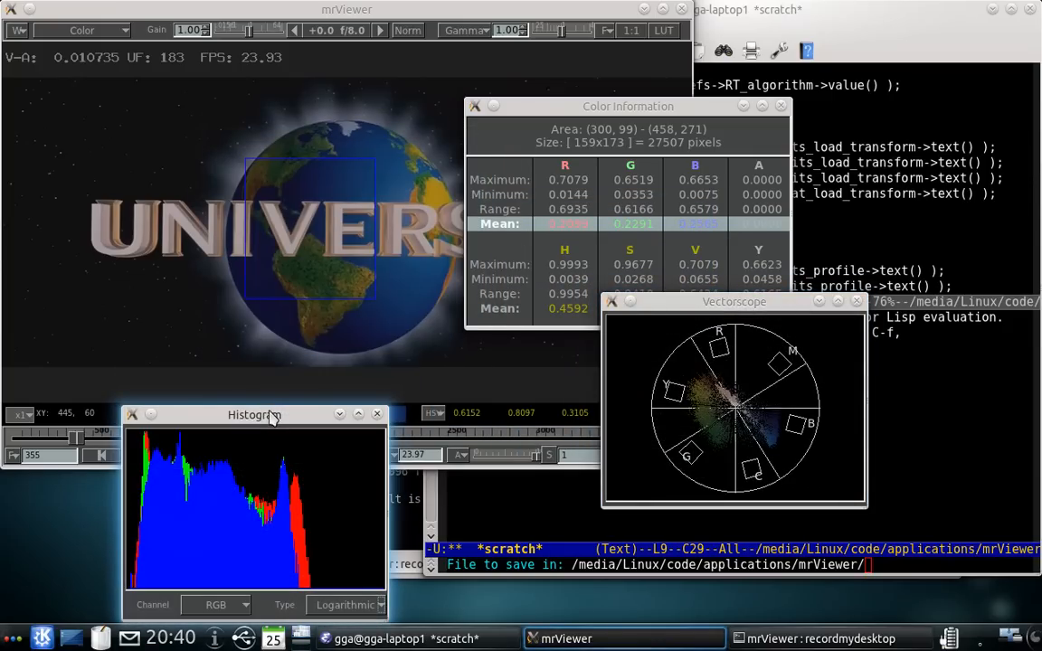